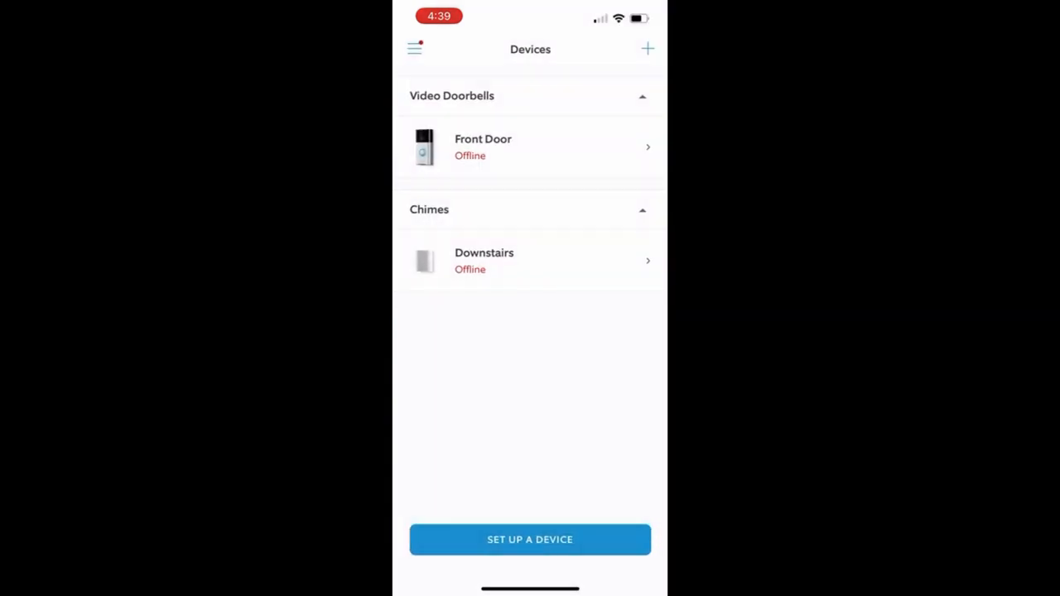
# Step: Start a new device setup and choose Security Cams to reach the QR scan intro
pyautogui.click(529, 539)
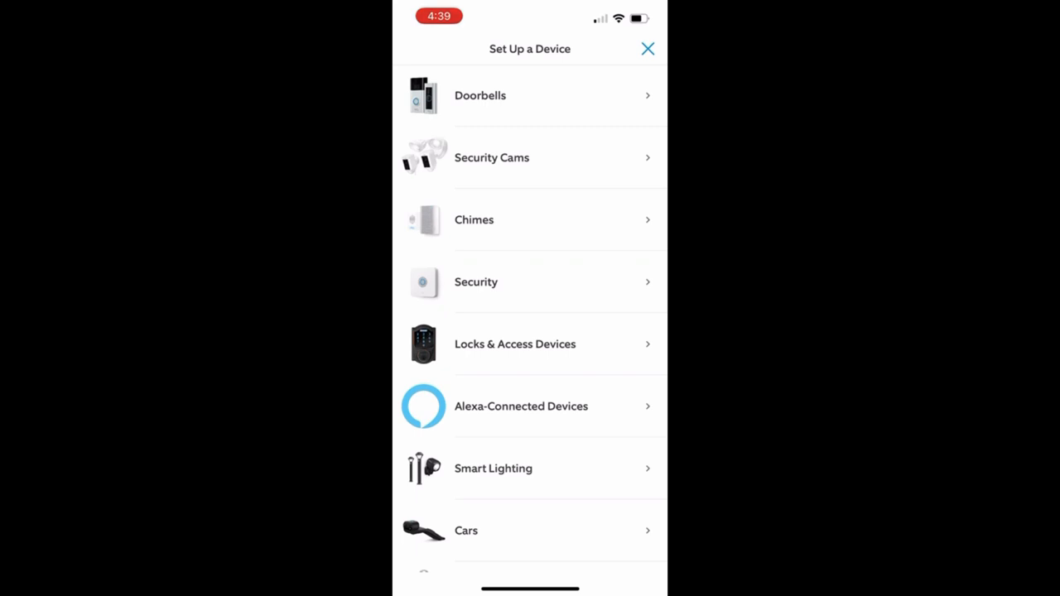
pyautogui.scroll(-3)
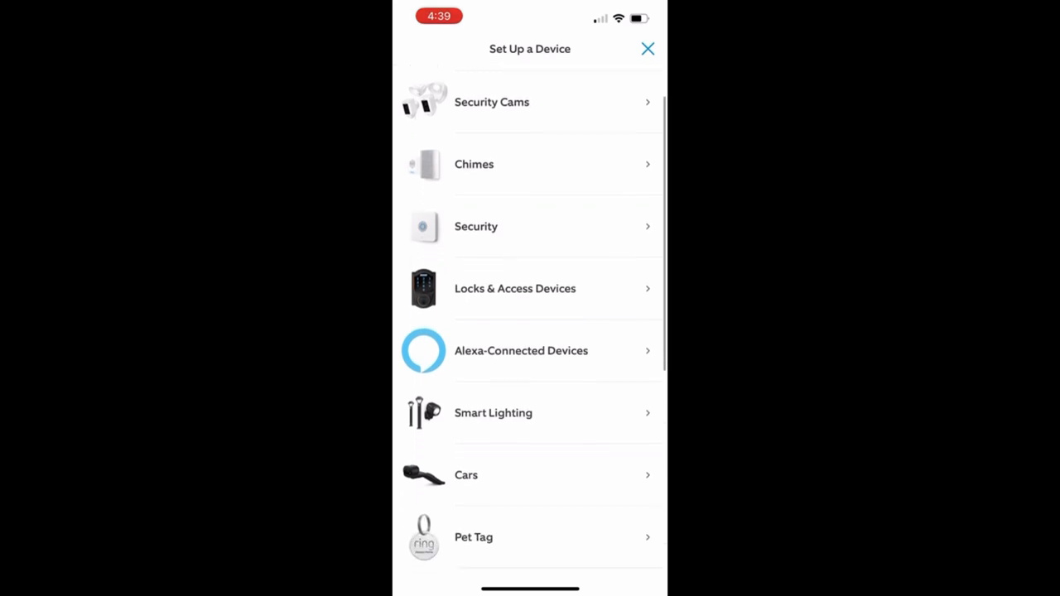
pyautogui.scroll(-3)
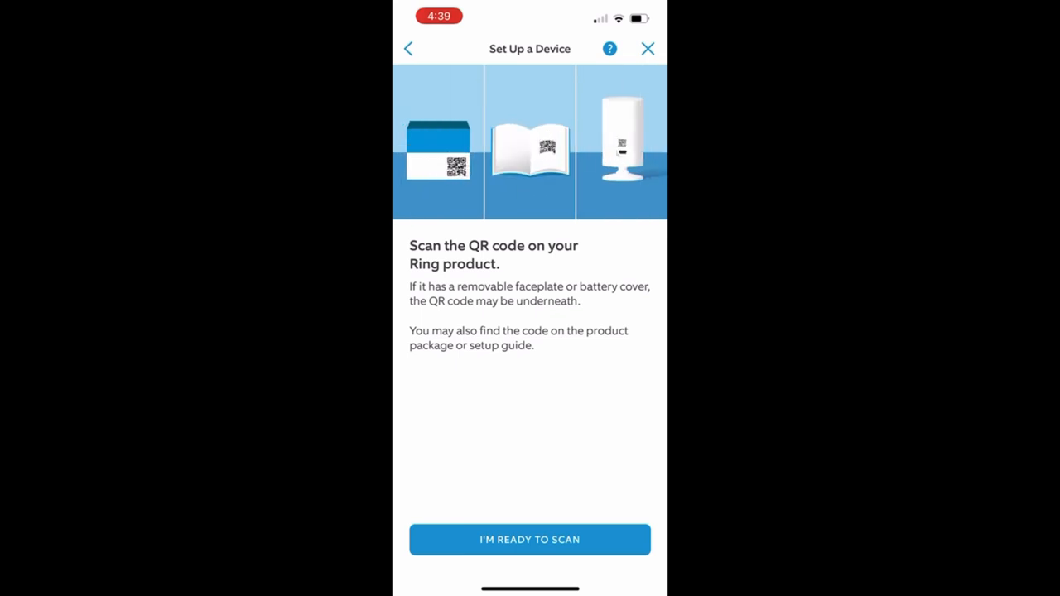
# Step: Scan the Stick Up Cam QR code with camera access, choosing Into the House and wired power
pyautogui.click(529, 539)
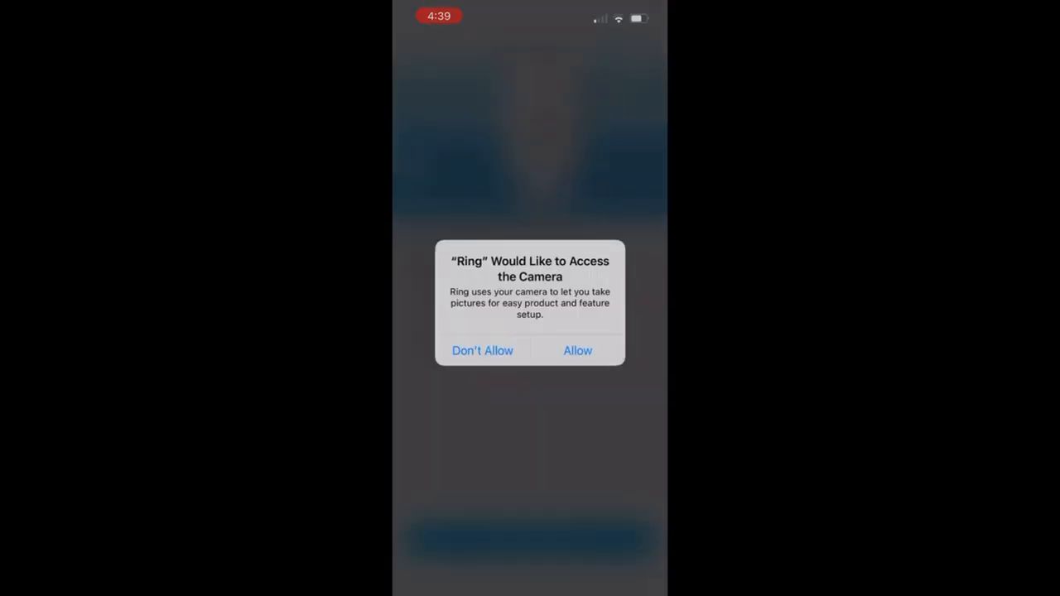
pyautogui.click(577, 350)
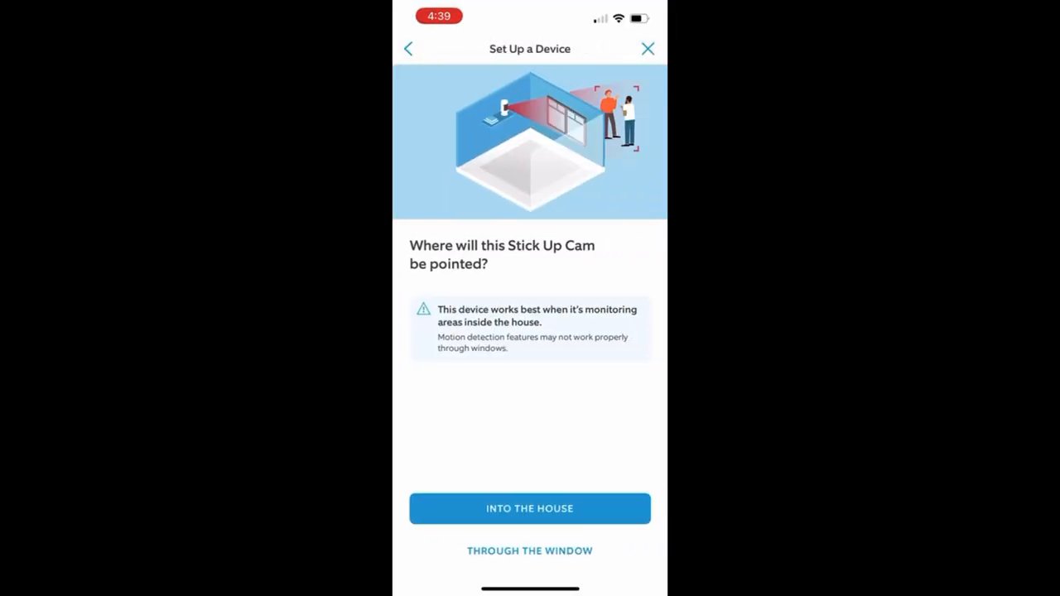
pyautogui.click(529, 509)
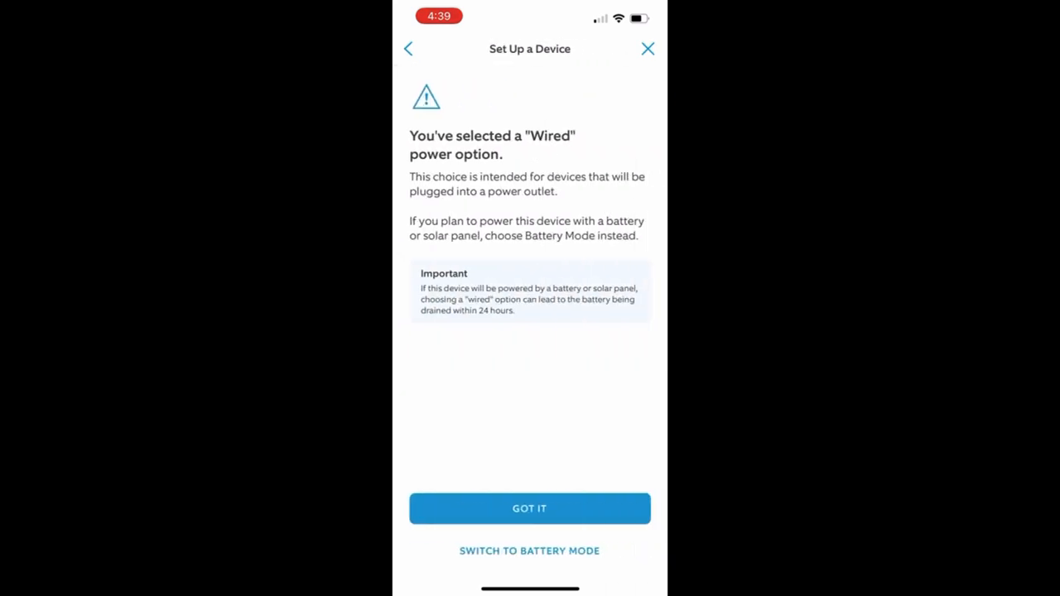
pyautogui.click(529, 508)
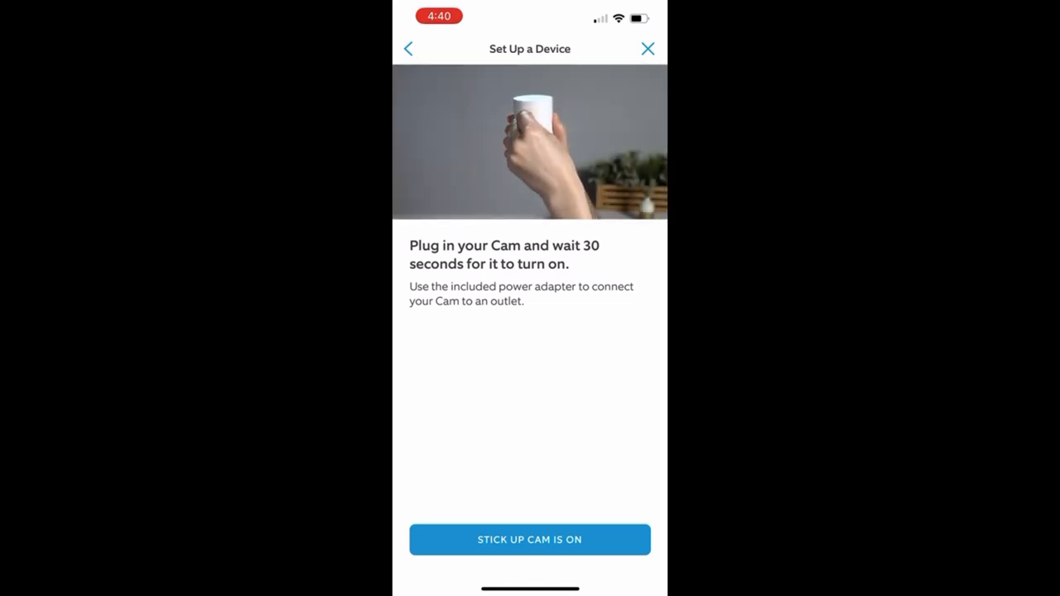
# Step: Confirm the Stick Up Cam is on, its film is removed, and the wifi password is ready
pyautogui.click(529, 539)
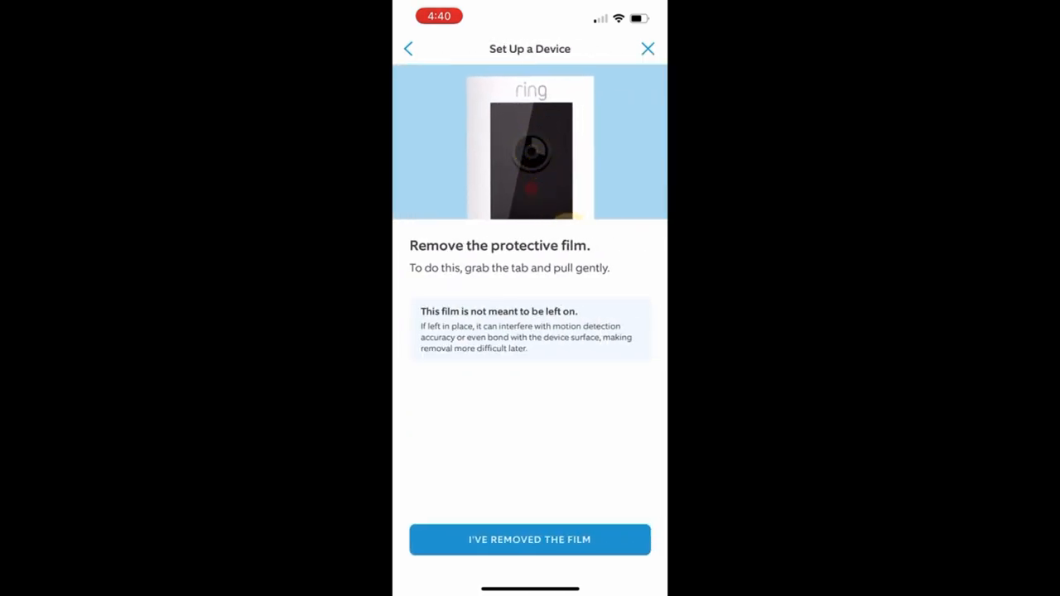
pyautogui.click(530, 539)
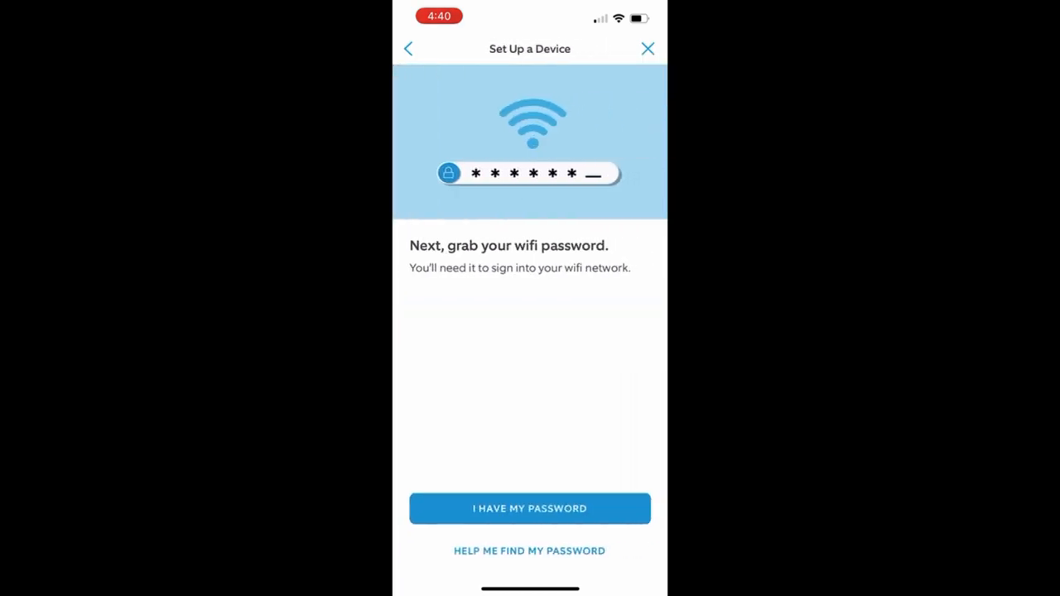
pyautogui.click(530, 509)
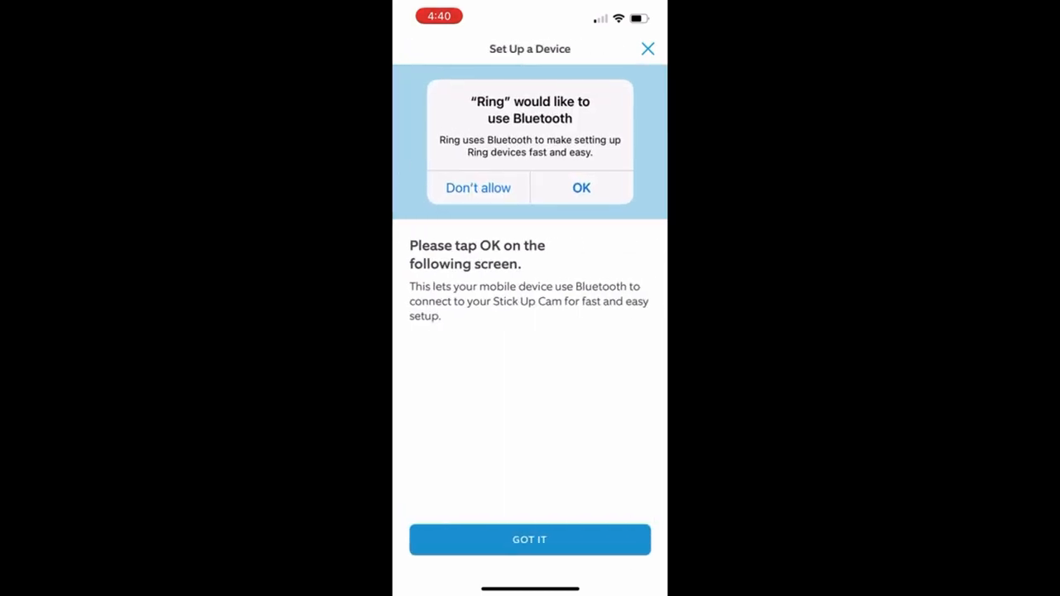
# Step: Grant Ring Bluetooth access, confirm being near the camera, and report its light flashing blue
pyautogui.click(581, 187)
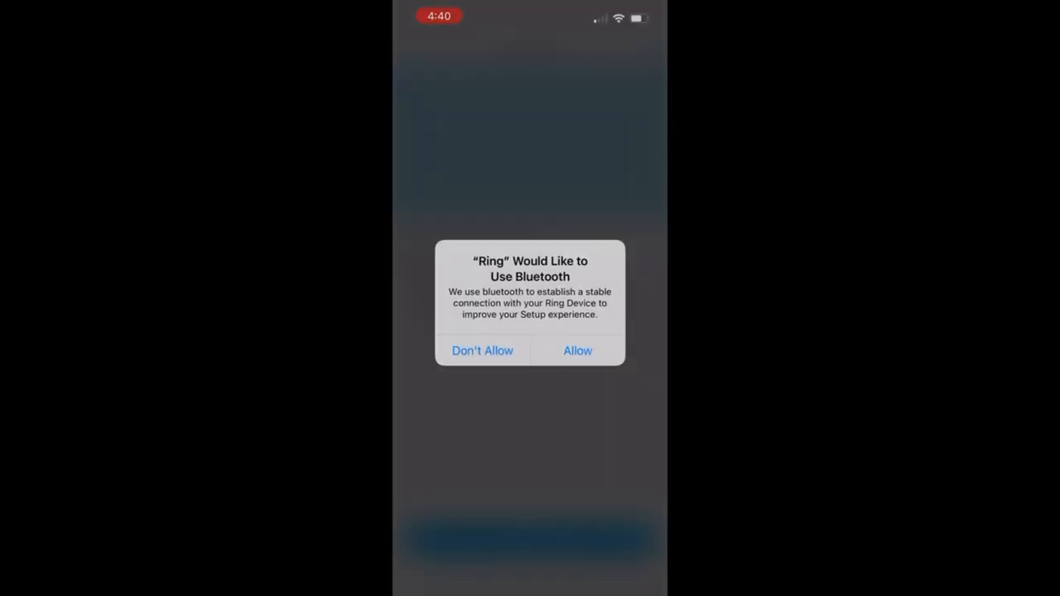
pyautogui.click(578, 351)
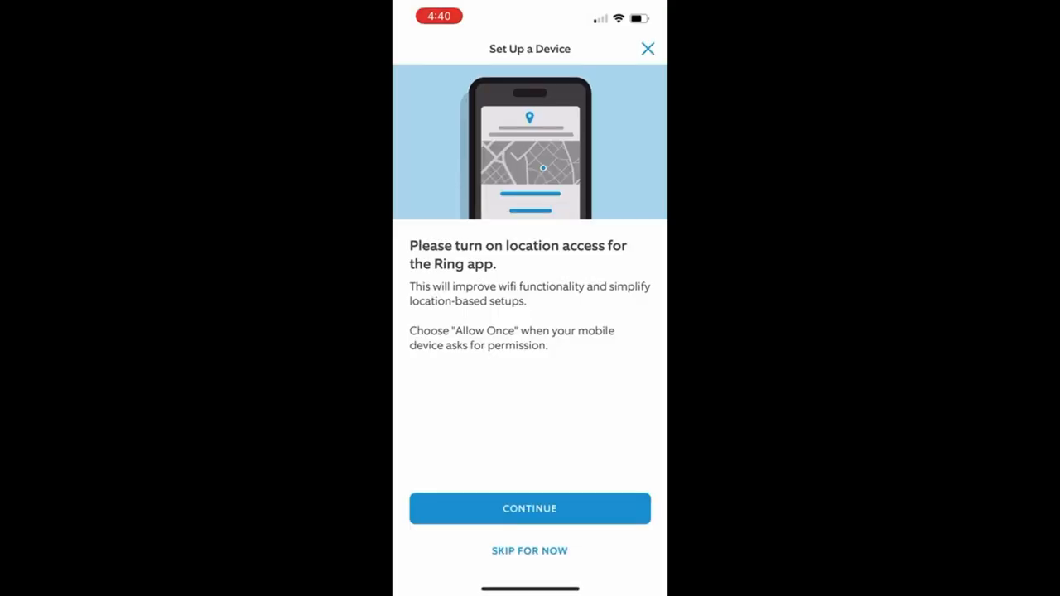
pyautogui.click(530, 509)
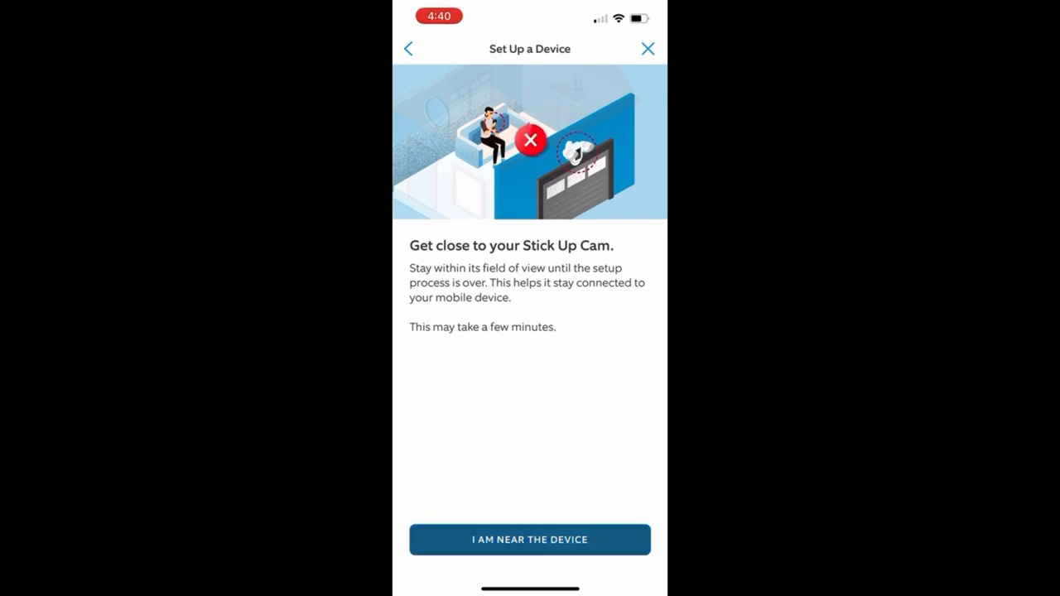
pyautogui.click(529, 539)
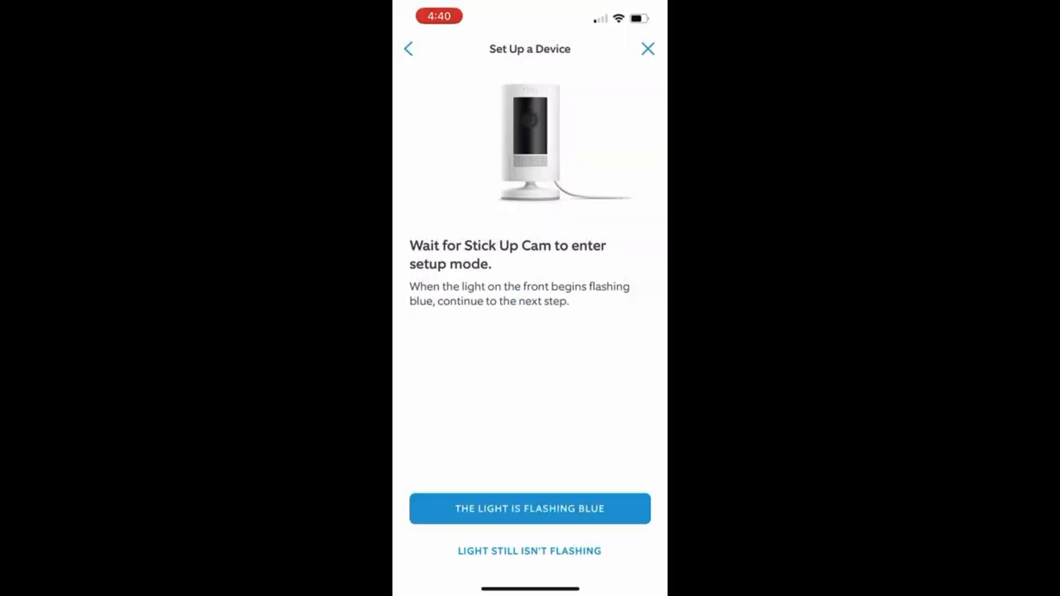
pyautogui.click(529, 509)
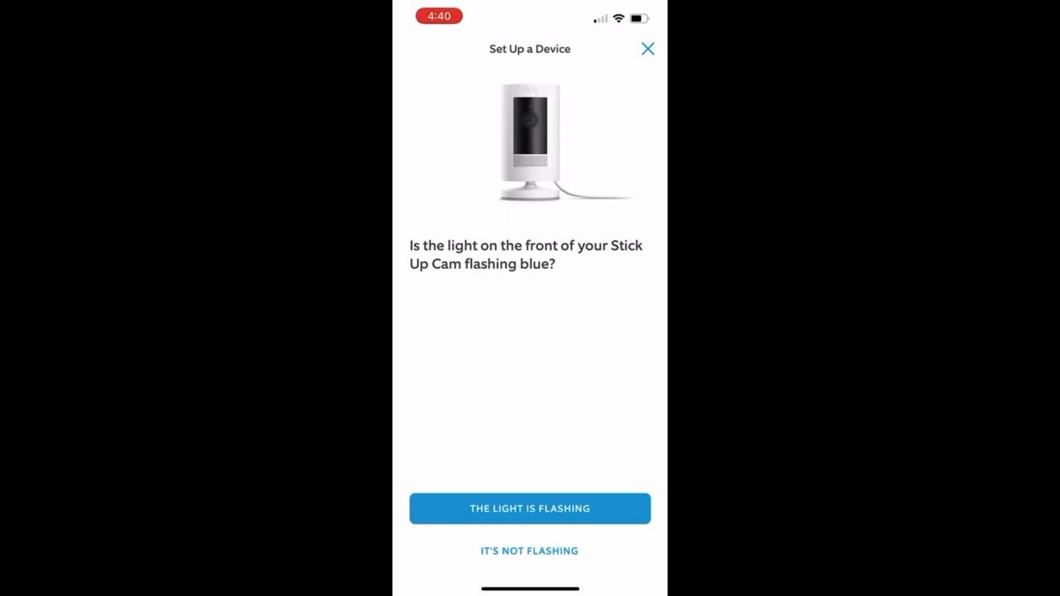
# Step: Join the Ring Setup 32 network, allow local network access, and connect to Yo MamasWifi
pyautogui.click(529, 509)
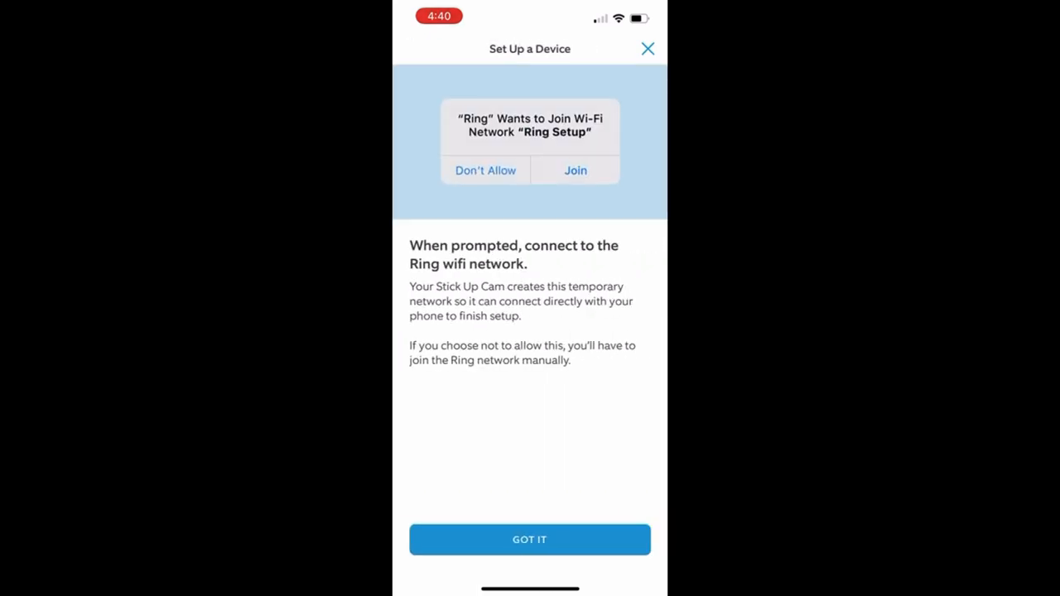
pyautogui.click(575, 169)
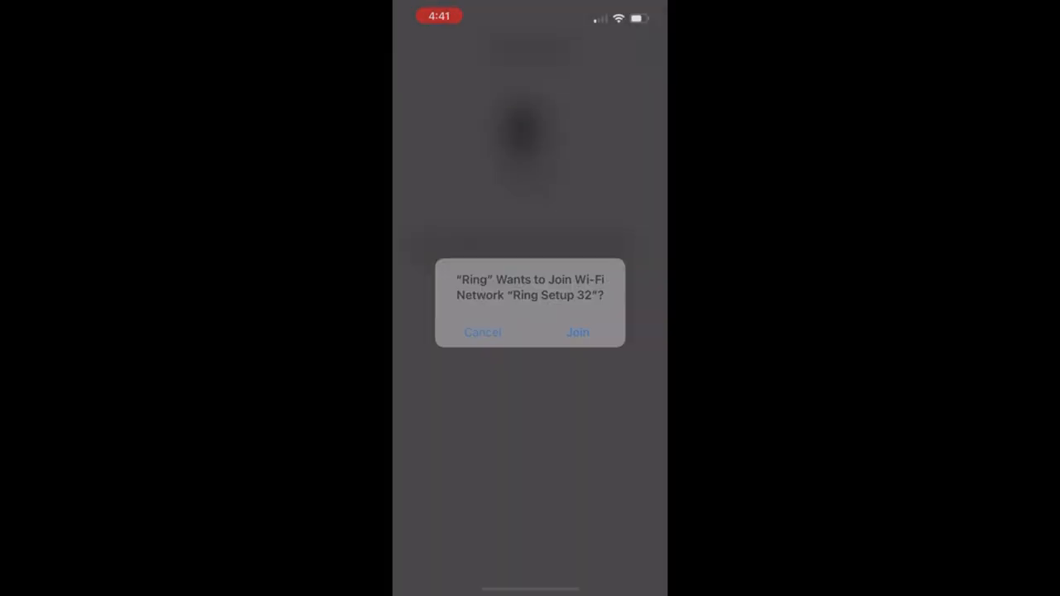
pyautogui.click(578, 332)
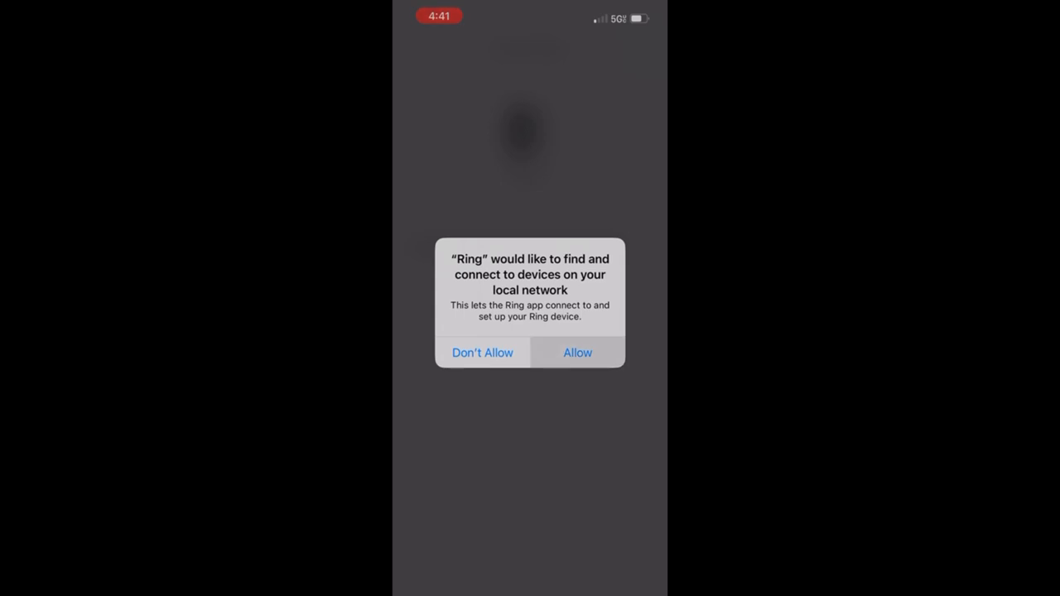
pyautogui.click(577, 352)
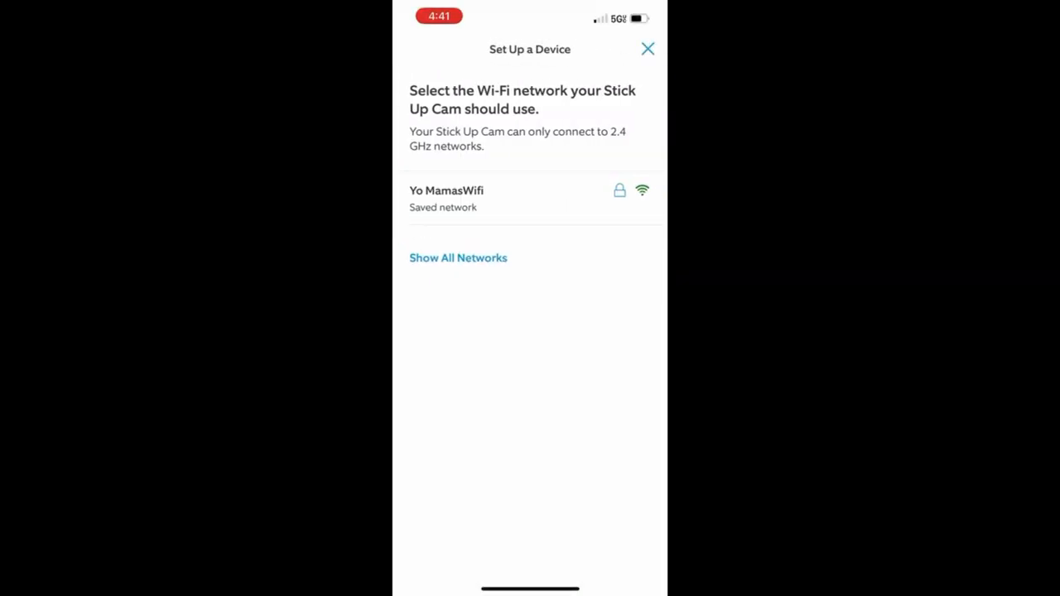
pyautogui.click(445, 199)
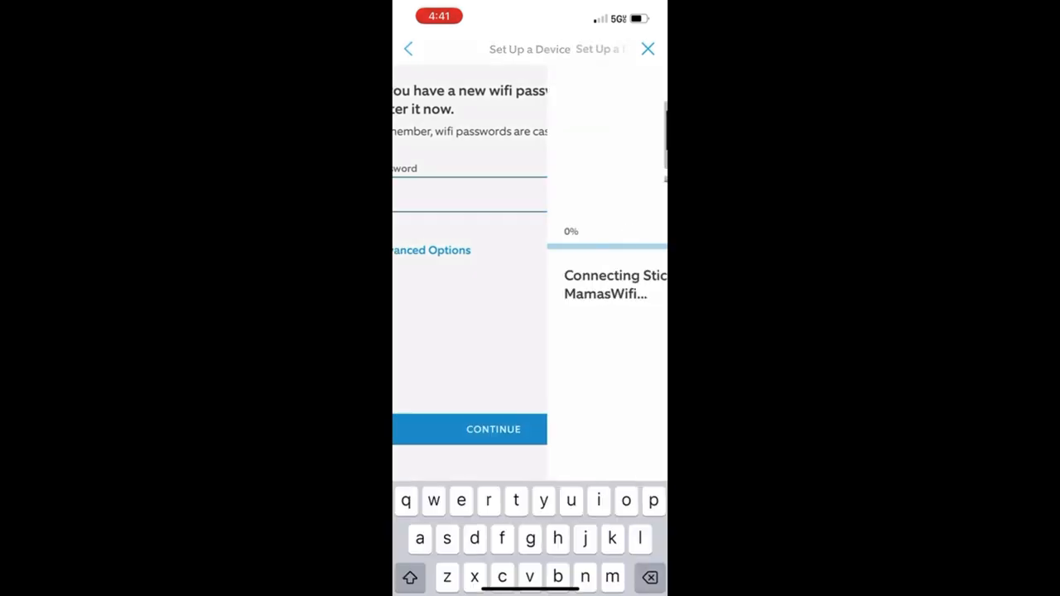
pyautogui.click(493, 429)
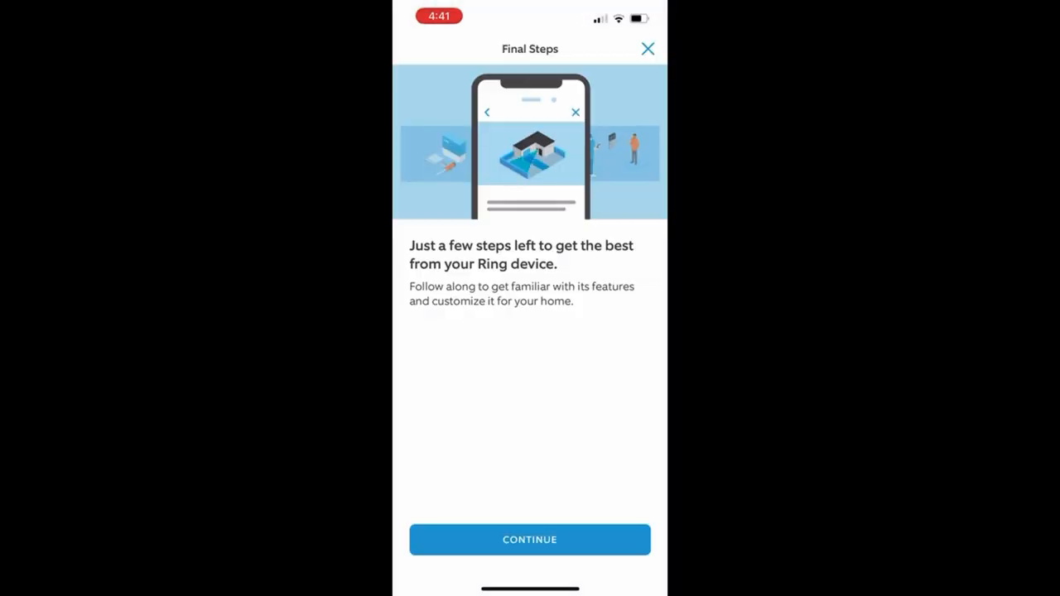
# Step: Skip shared users, motion optimization, privacy review and Modes, marking the camera installed, then finish
pyautogui.click(529, 539)
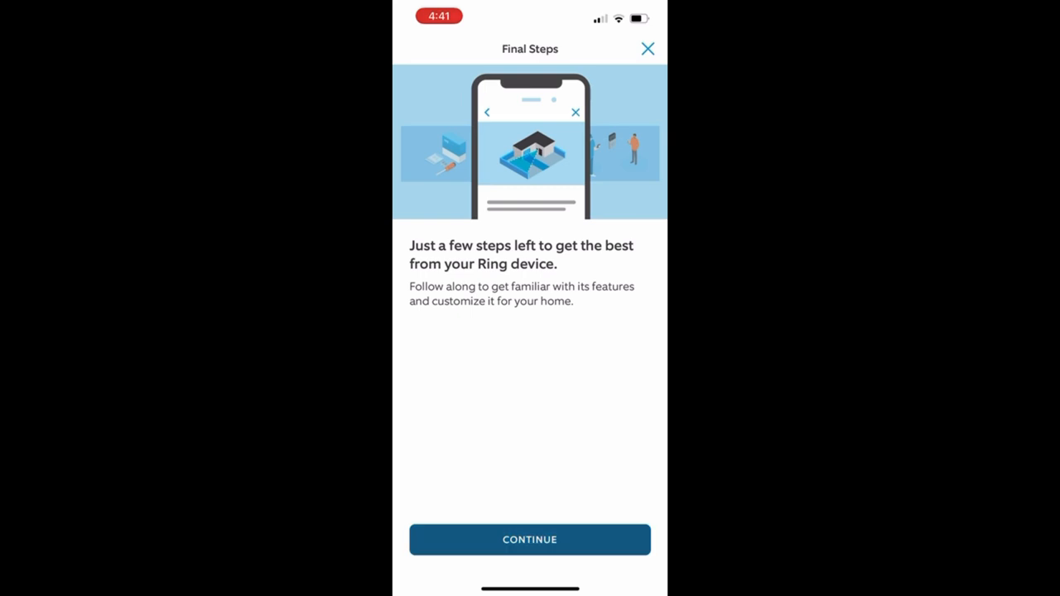
pyautogui.click(529, 540)
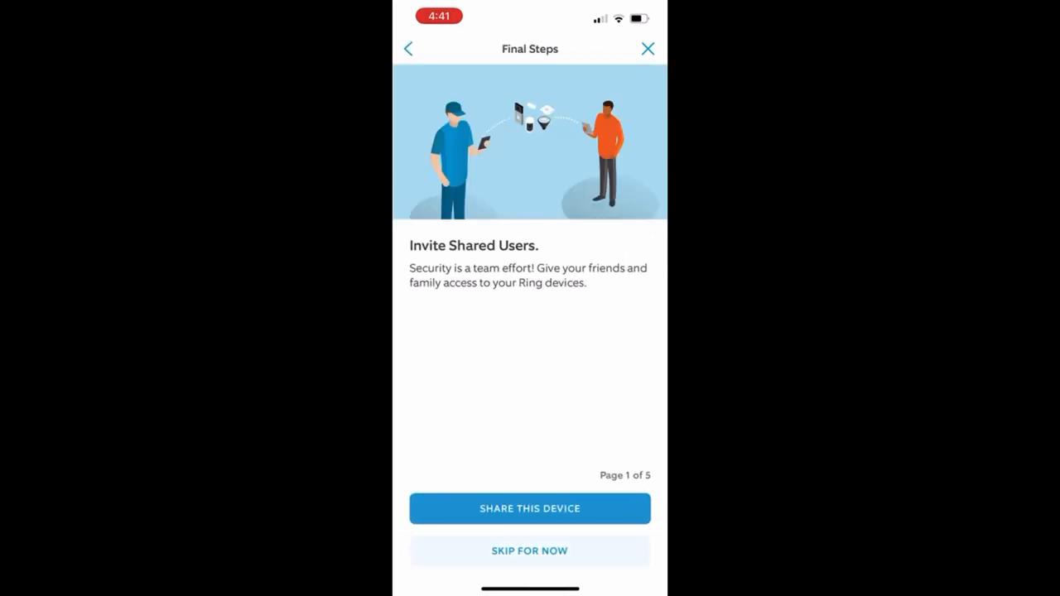
pyautogui.click(529, 551)
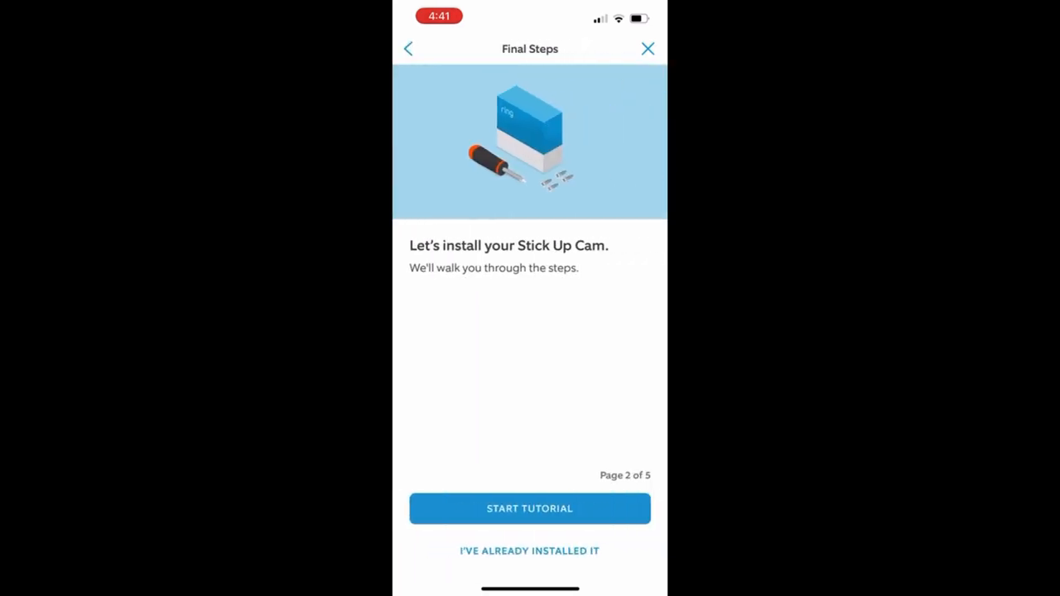
pyautogui.click(529, 508)
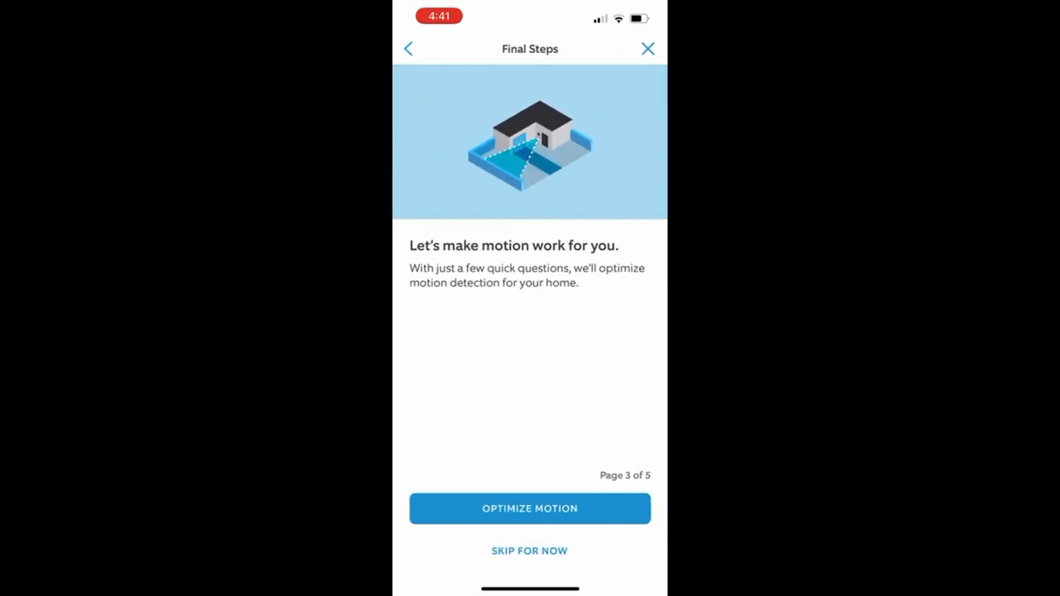
pyautogui.click(529, 509)
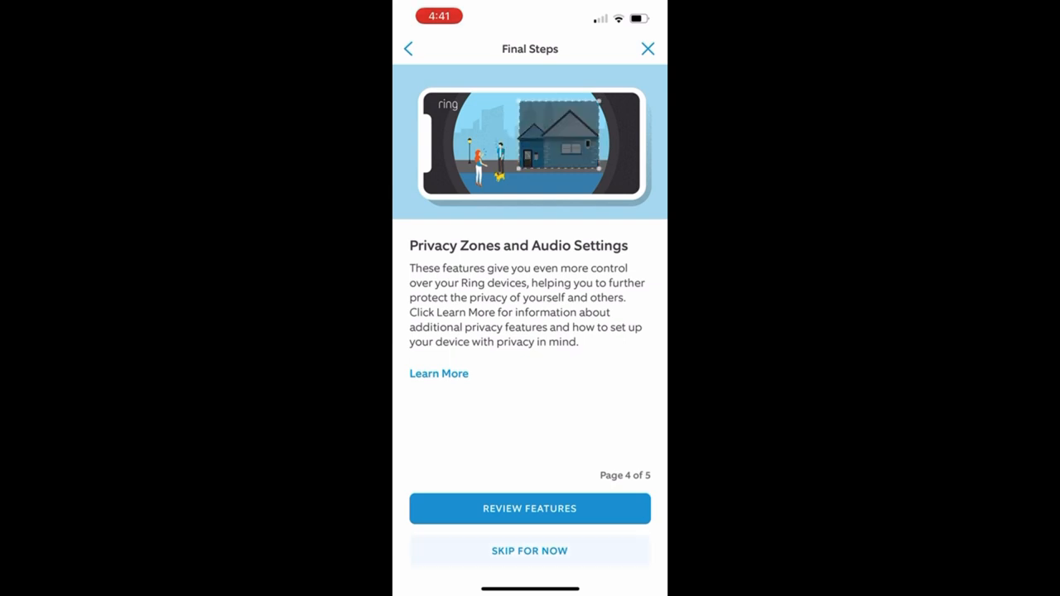
pyautogui.click(530, 508)
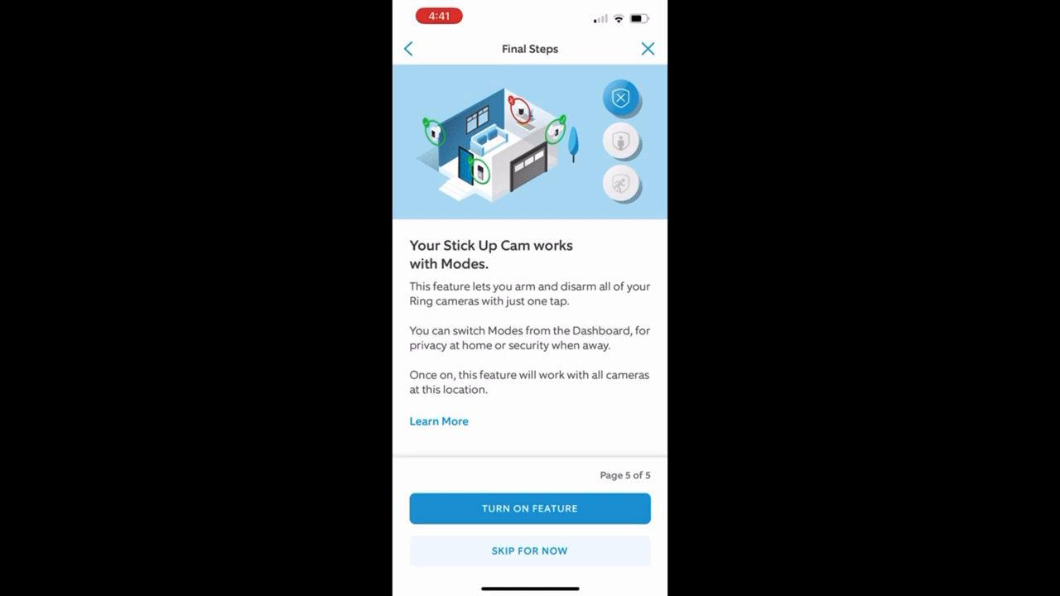
pyautogui.click(529, 509)
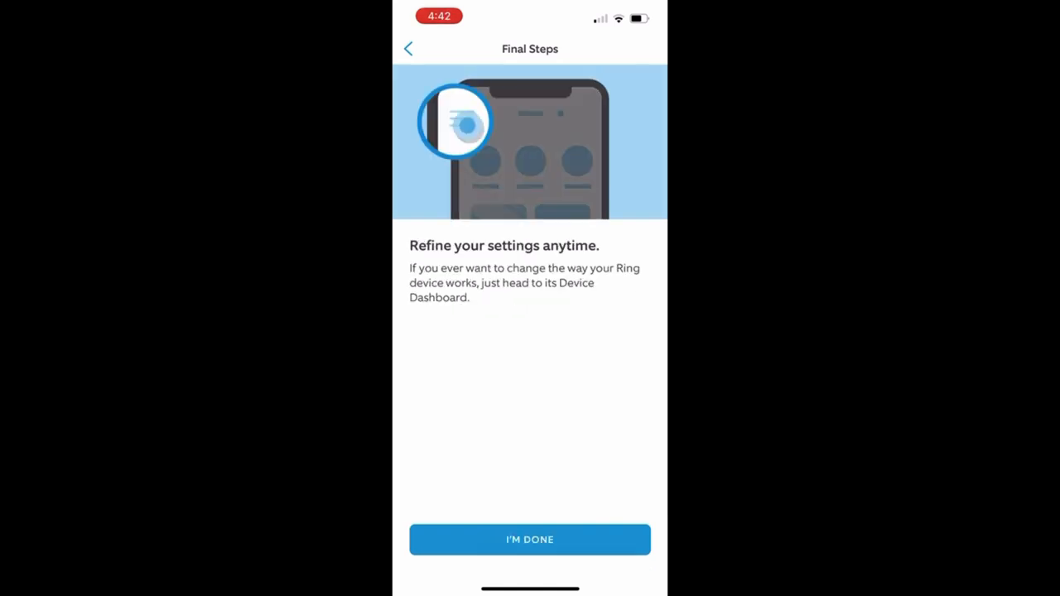
pyautogui.click(530, 539)
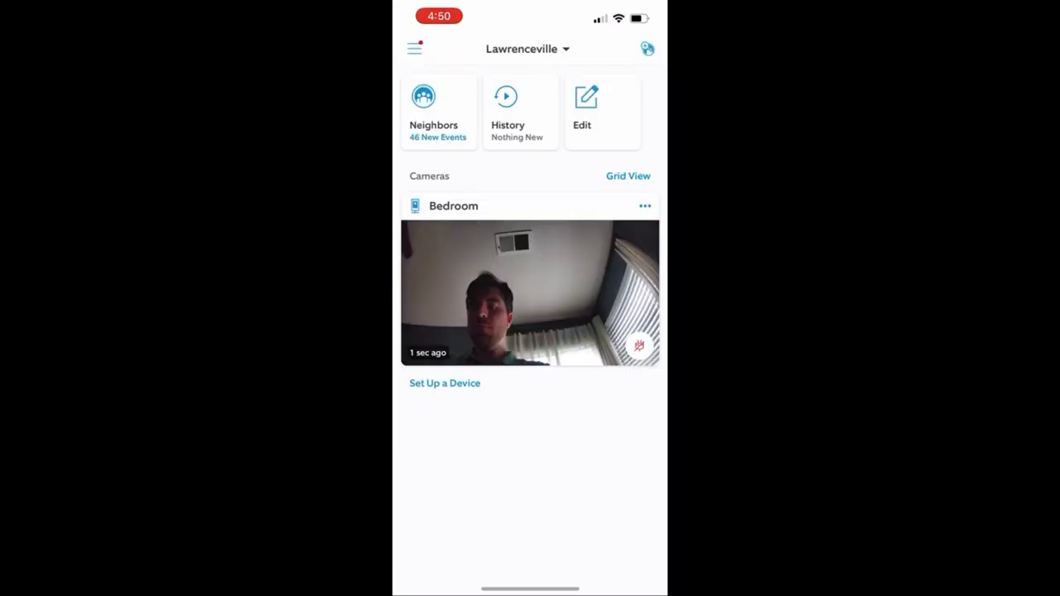
# Step: Open the Bedroom camera, dismiss the Event Timeline tutorial, and start its live stream
pyautogui.click(530, 290)
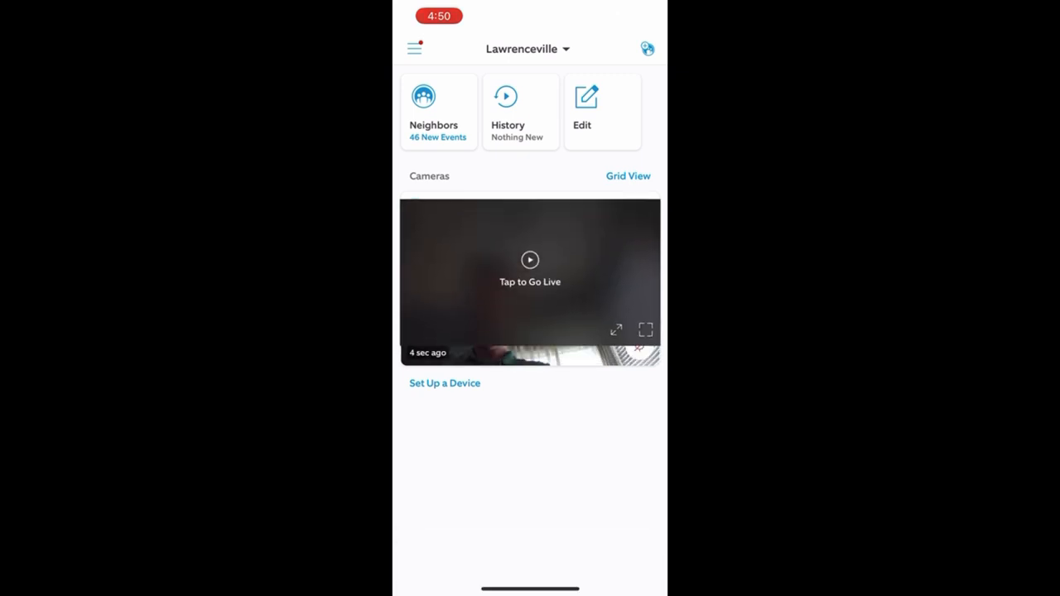
pyautogui.click(530, 277)
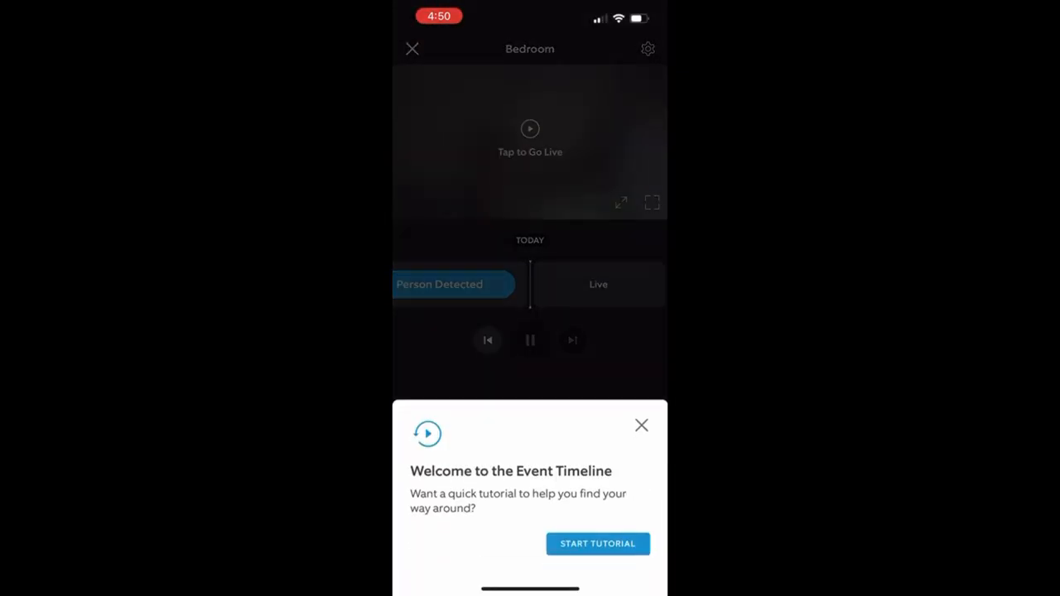
pyautogui.click(641, 425)
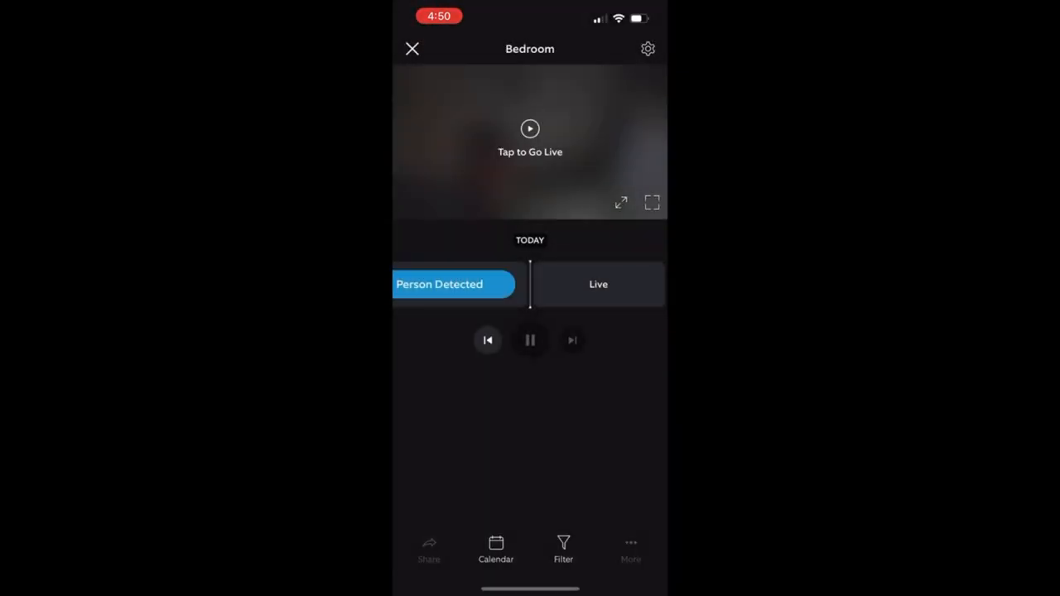
pyautogui.click(530, 128)
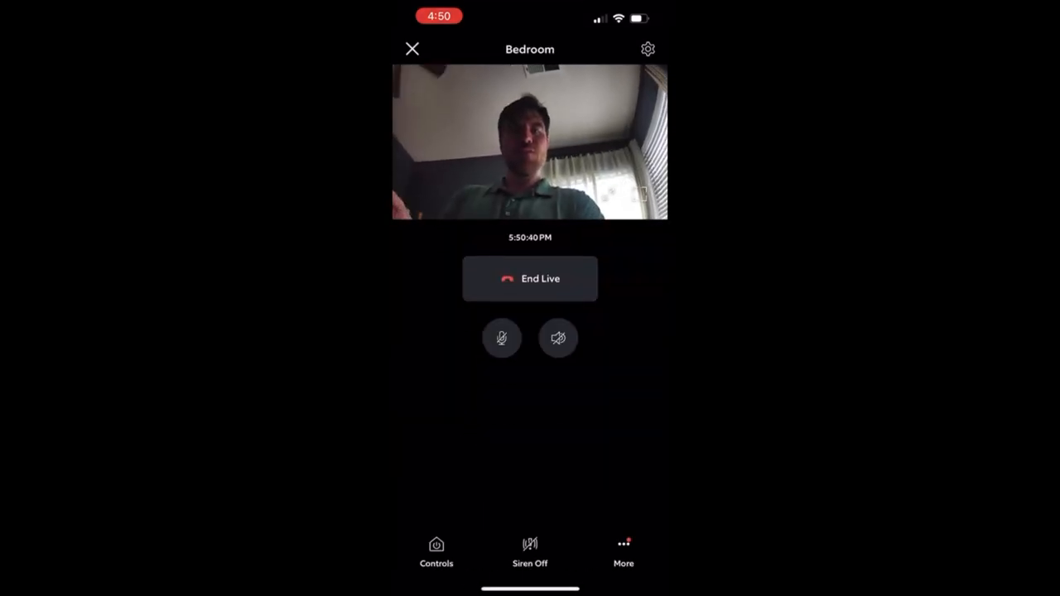